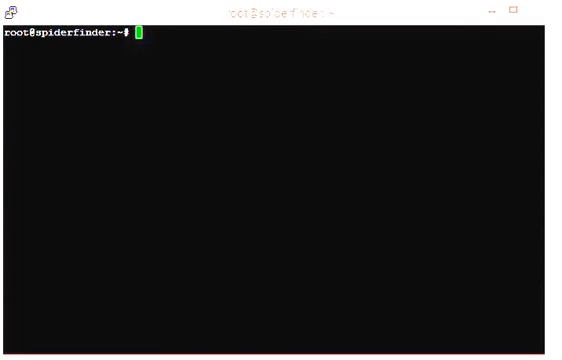
Step: Edit /etc/apt/sources.list in nano to include the two Webmin deb lines, then save and exit
{"action": "type", "text": "nano /etc/apt/sources.list"}
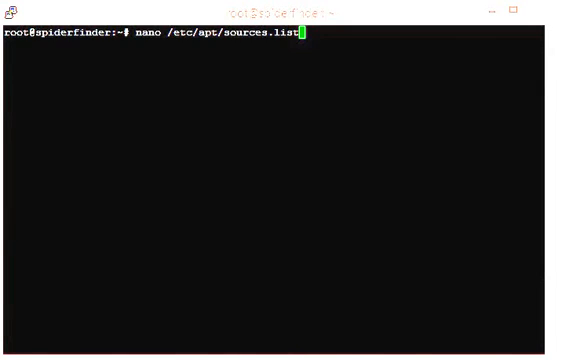
{"action": "key", "text": "Return"}
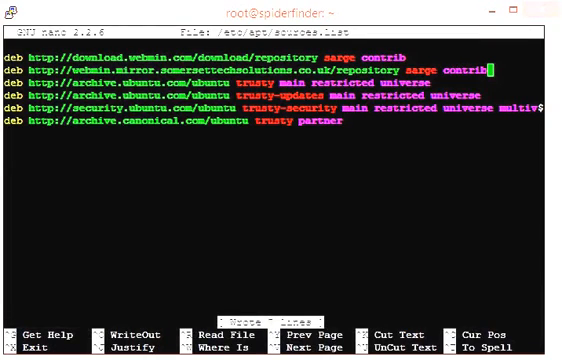
{"action": "key", "text": "ctrl+x"}
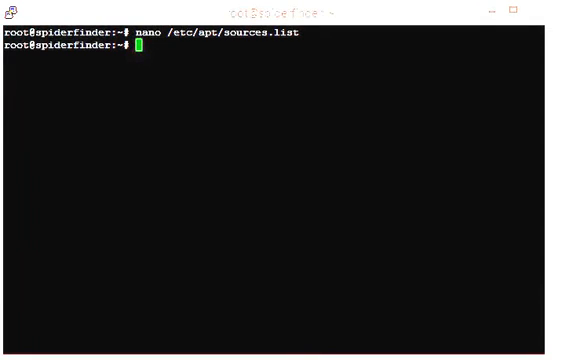
Step: Download jcameron-key.asc with wget and add it via apt-key, then queue apt-get update
{"action": "type", "text": "wget http://www.webmin.com/jcameron-key.asc"}
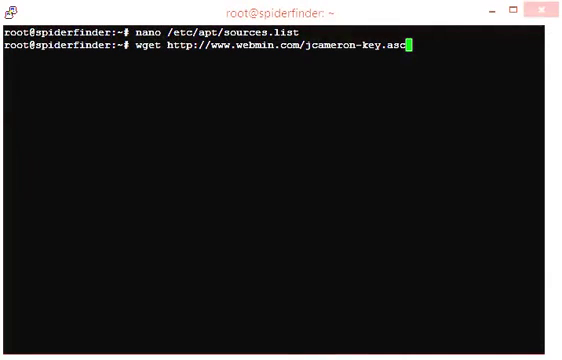
{"action": "key", "text": "Return"}
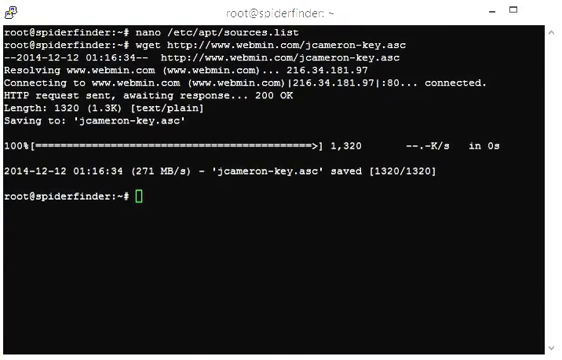
{"action": "type", "text": "apt-key add jcameron-key.asc"}
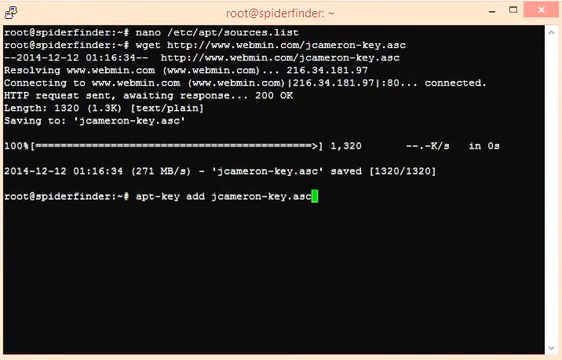
{"action": "key", "text": "Return"}
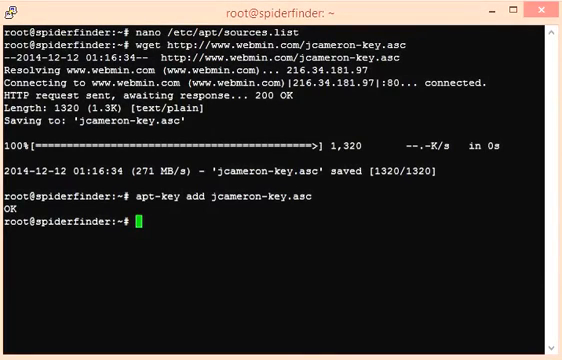
{"action": "type", "text": "apt-get update"}
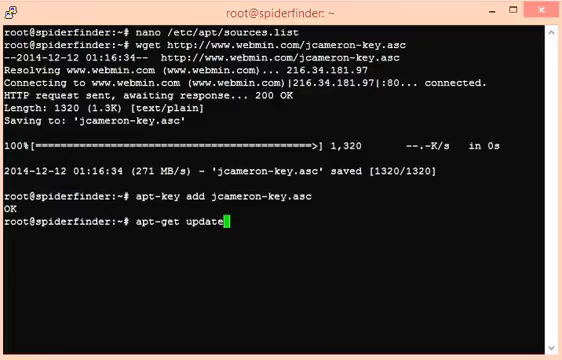
Step: Run apt-get update and begin apt-get install webmin up to the confirmation prompt
{"action": "key", "text": "Return"}
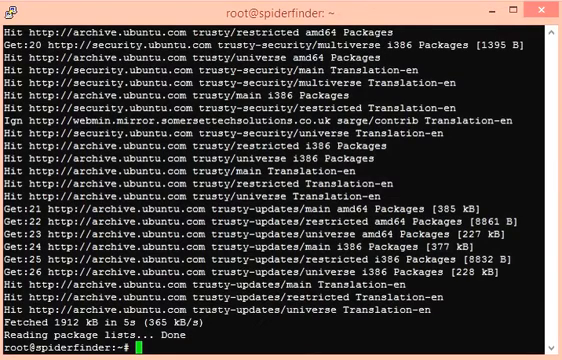
{"action": "type", "text": "apt-get install webmin"}
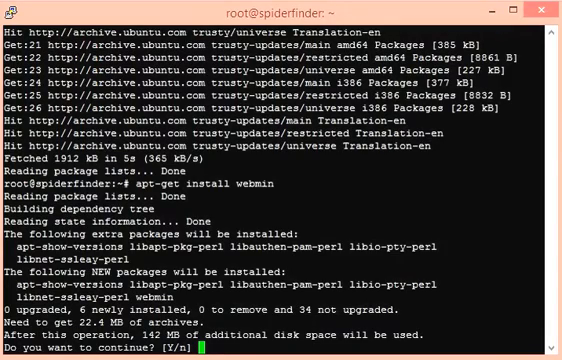
Step: Answer y to the continue prompt and watch webmin and its dependencies finish installing
{"action": "type", "text": "y"}
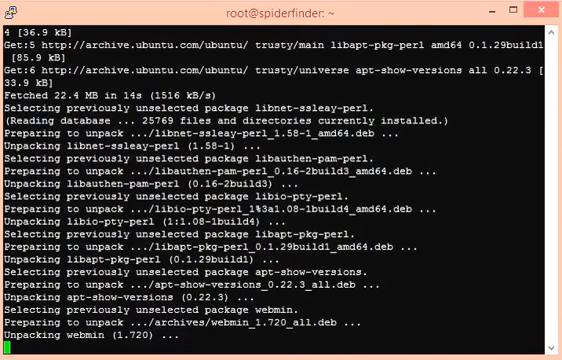
{"action": "scroll", "scroll_direction": "down", "scroll_amount": 3}
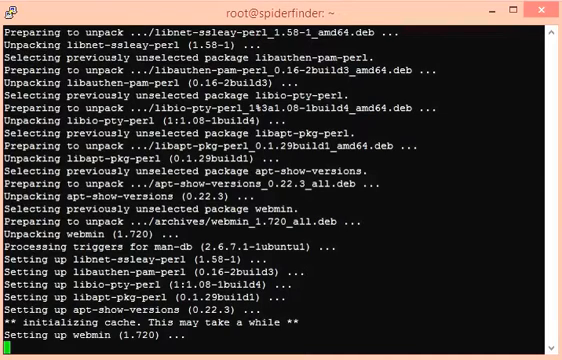
{"action": "scroll", "scroll_direction": "down", "scroll_amount": 3}
{"action": "type", "text": "https://23.94.244.154:10000"}
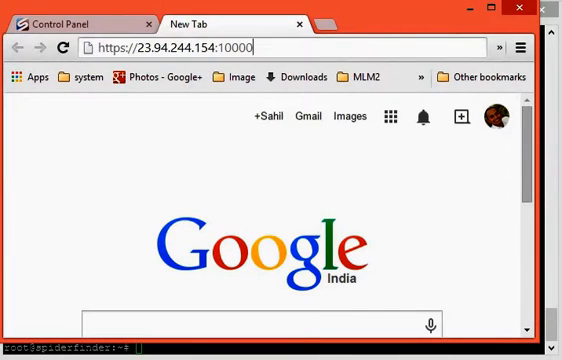
{"action": "key", "text": "Return"}
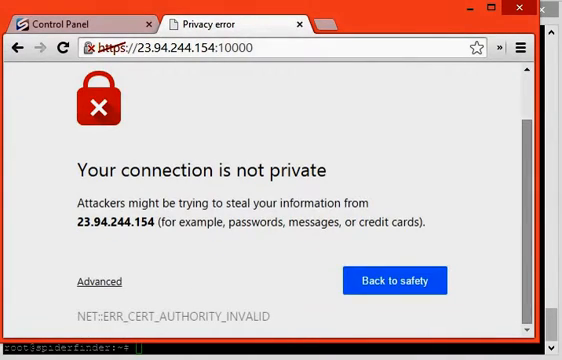
{"action": "left_click", "coordinate": [96, 280]}
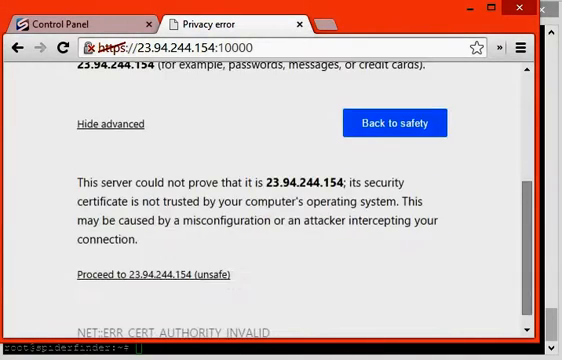
{"action": "left_click", "coordinate": [156, 272]}
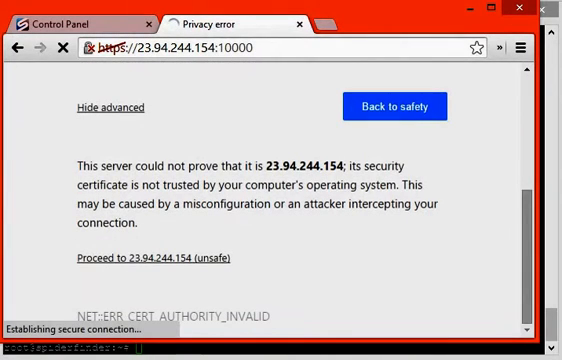
{"action": "left_click", "coordinate": [156, 258]}
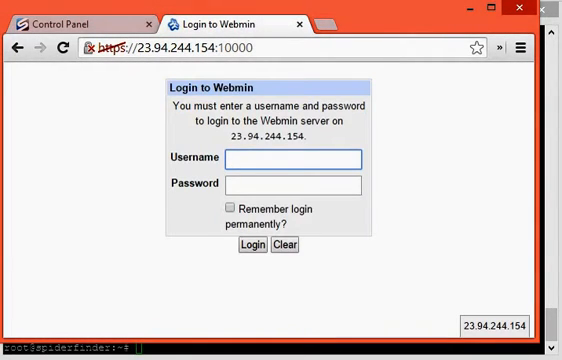
Step: Log in to Webmin as root with the password
{"action": "type", "text": "root"}
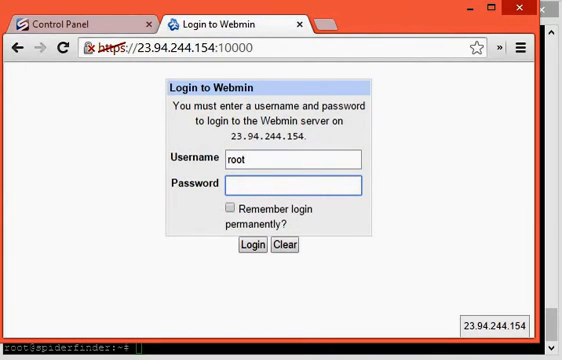
{"action": "type", "text": "•••••"}
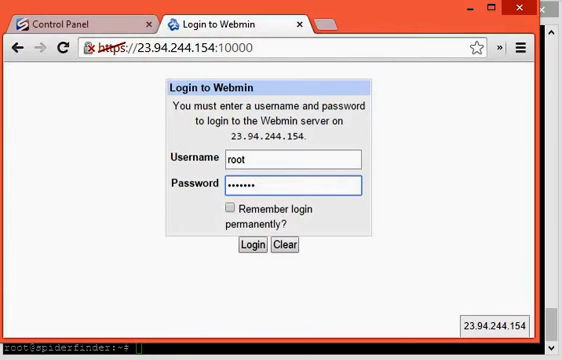
{"action": "left_click", "coordinate": [248, 246]}
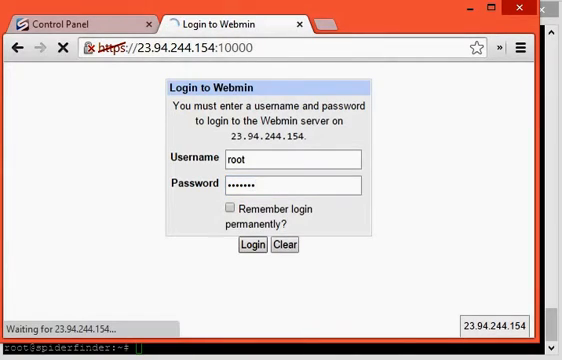
{"action": "left_click", "coordinate": [252, 246]}
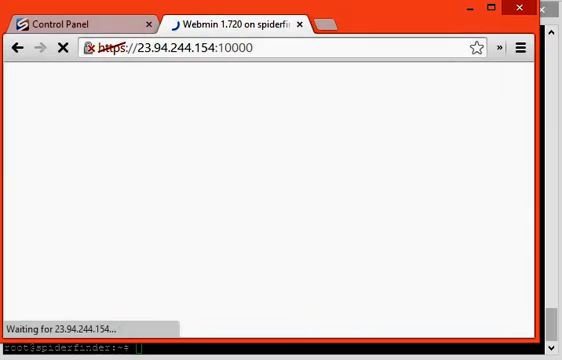